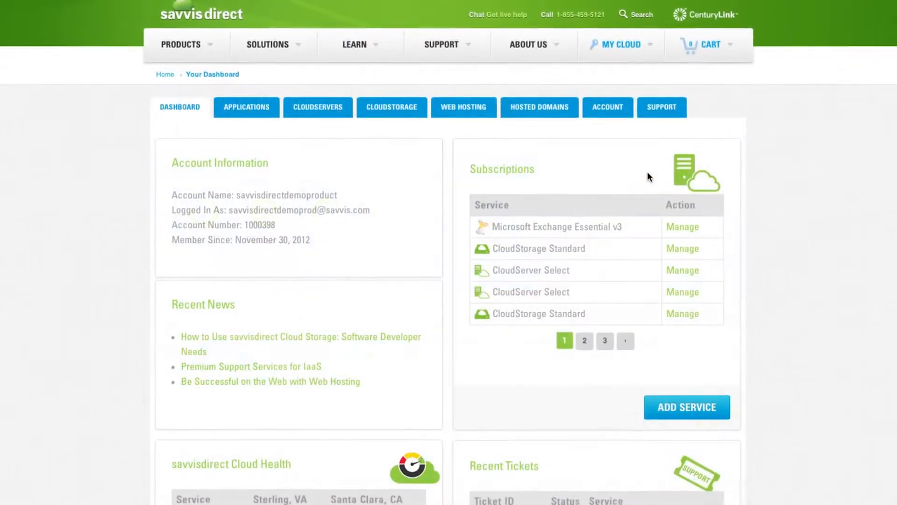
Step: Go to Applications and view the Microsoft Exchange Essential and Premium plans
scroll("up", 3)
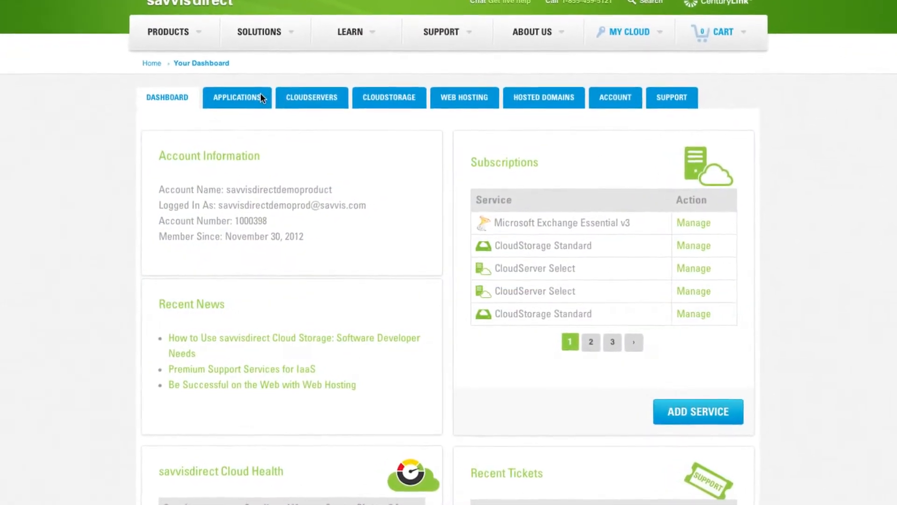
left_click(236, 97)
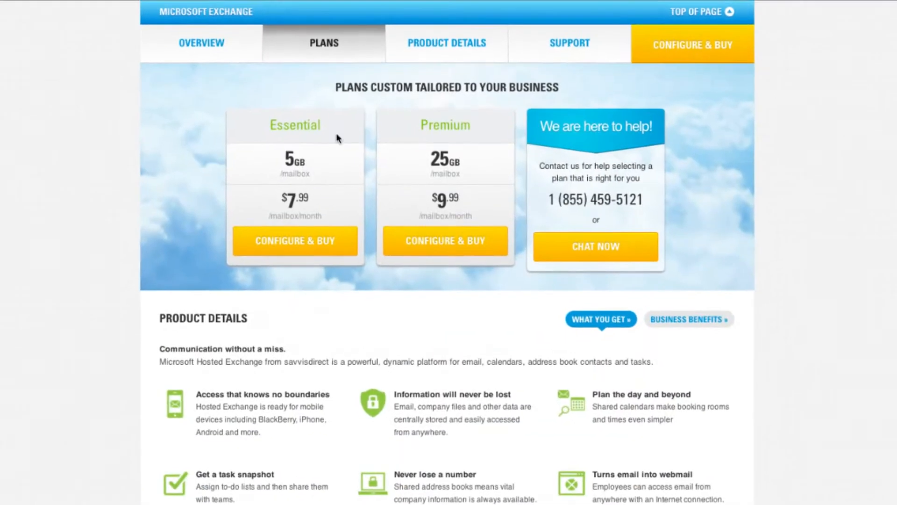
Step: Review Exchange product details and support, then start Configure & Buy for the Premium plan
left_click(446, 44)
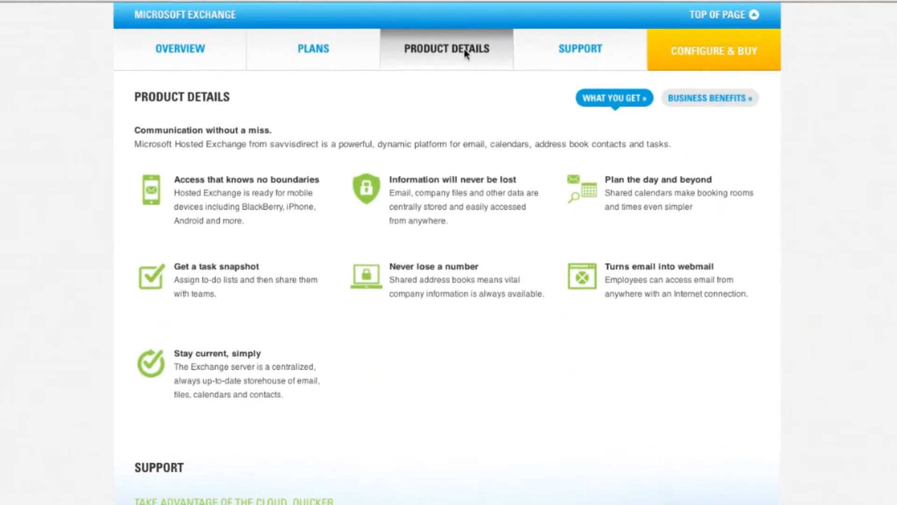
left_click(580, 48)
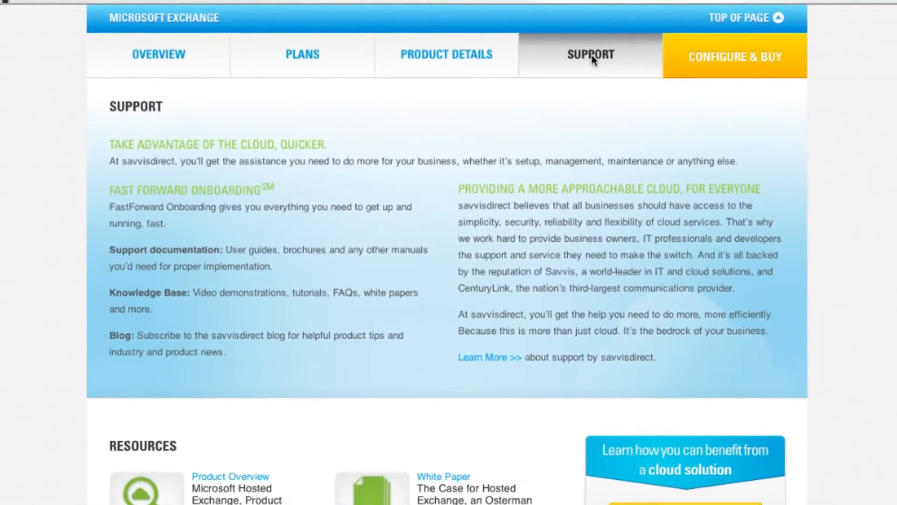
left_click(735, 56)
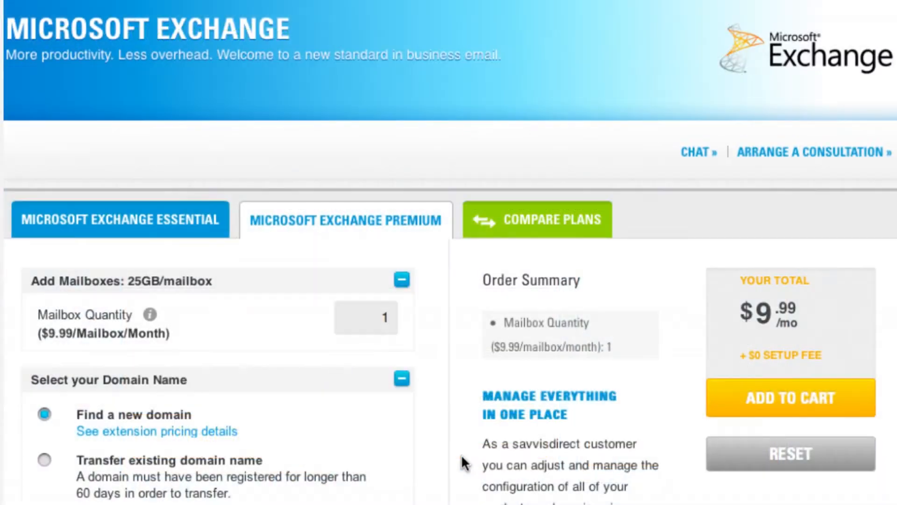
scroll("down", 3)
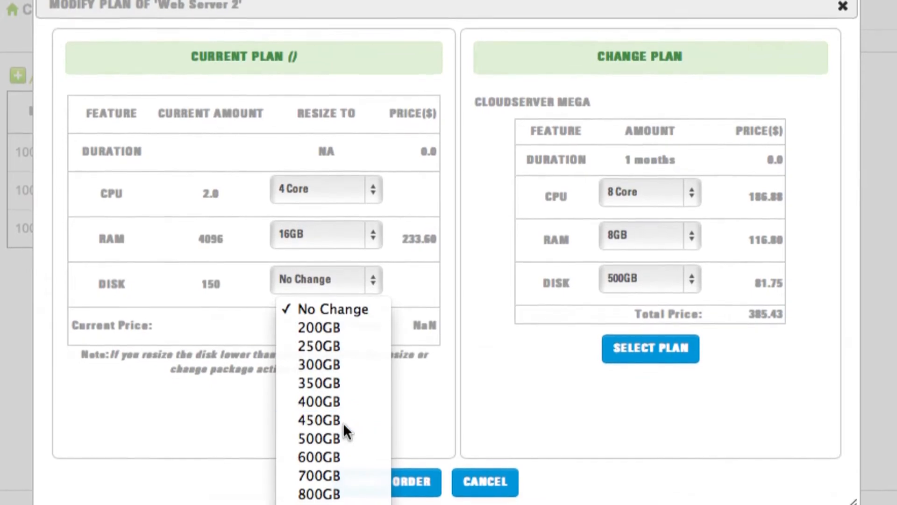
Step: Leave the server plan change for the dashboard and go to FastForward Onboarding under Support
left_click(842, 7)
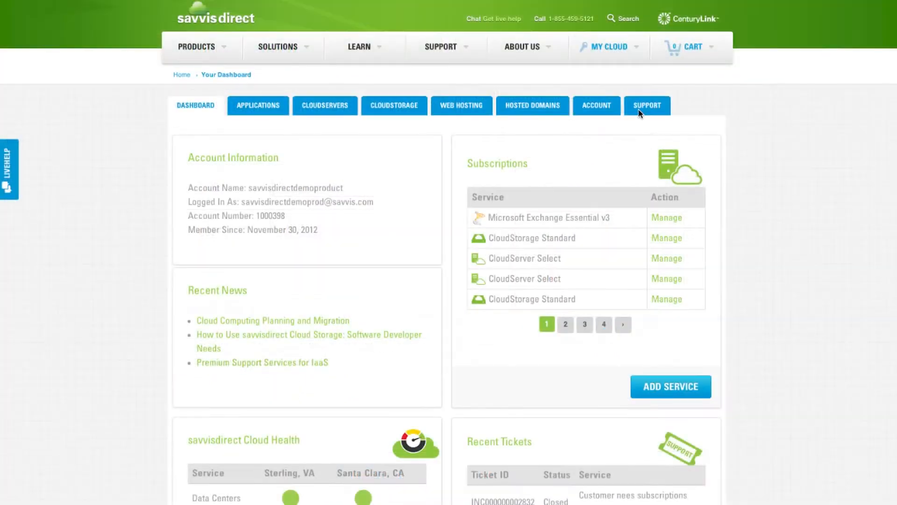
left_click(647, 105)
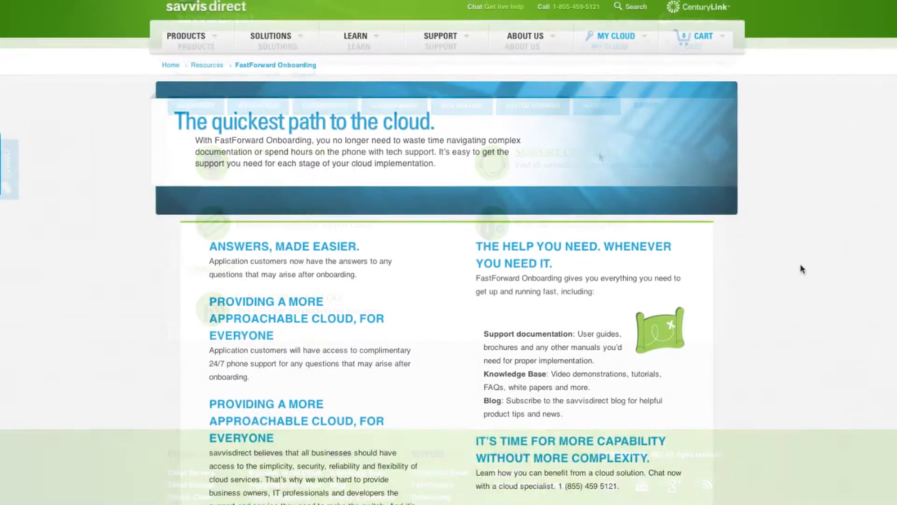